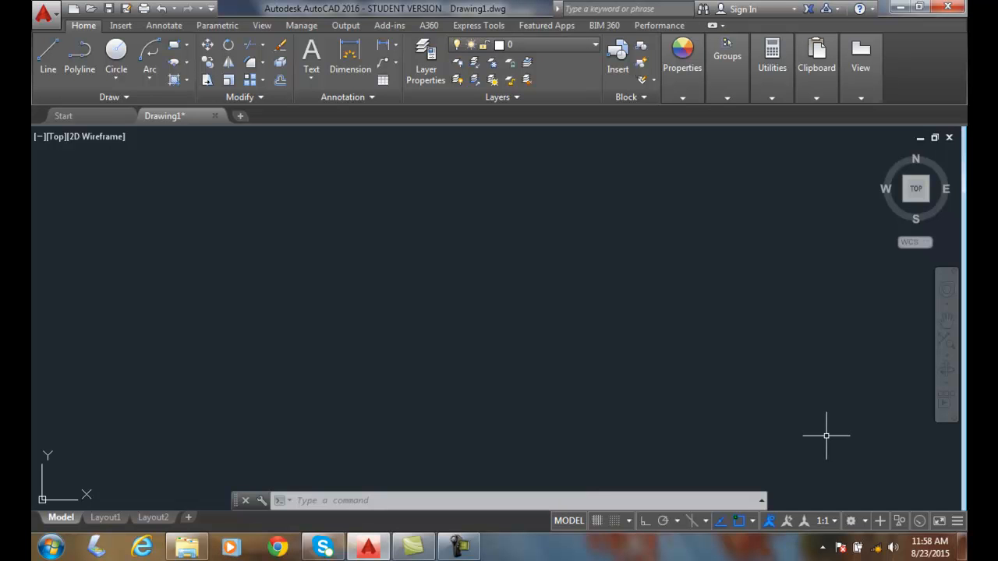
mouse_move(159, 209)
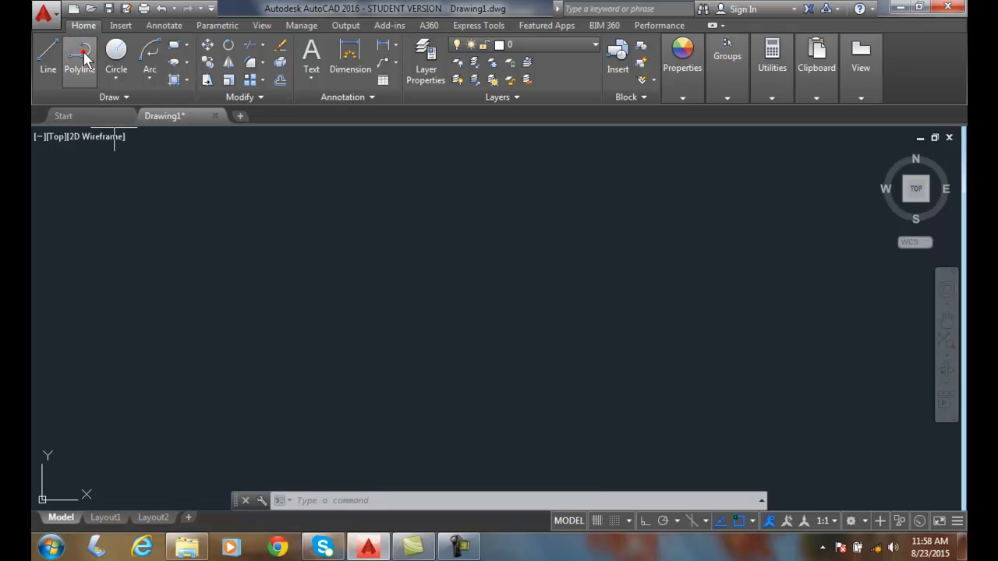
Start the Polyline command from the Draw panel so it awaits a start point.
click(81, 53)
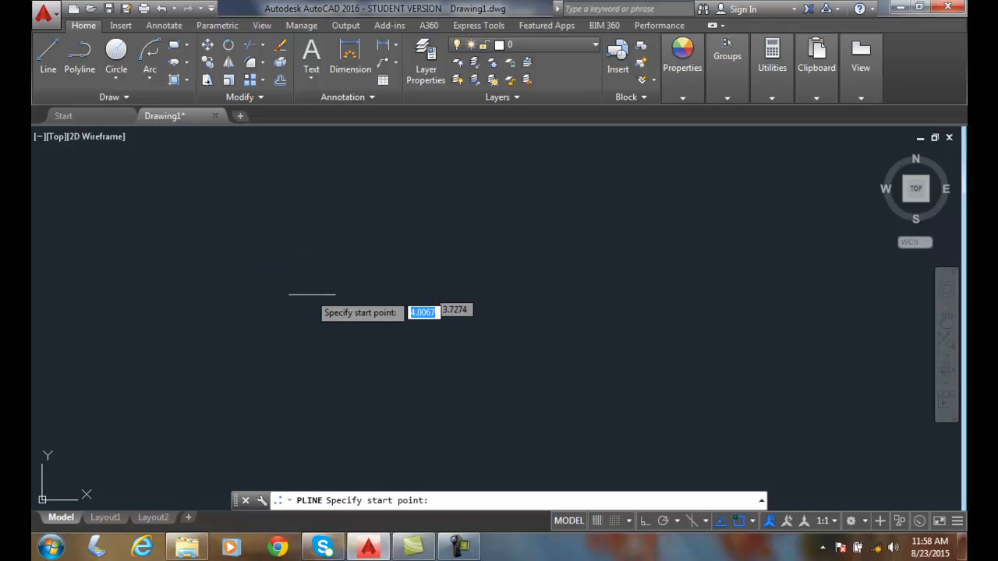
mouse_move(377, 337)
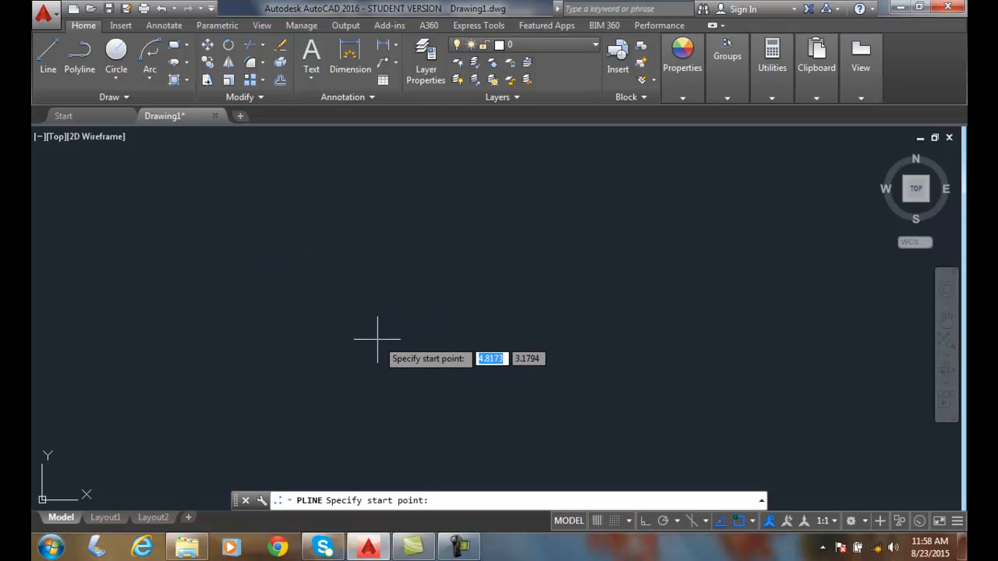
mouse_move(387, 343)
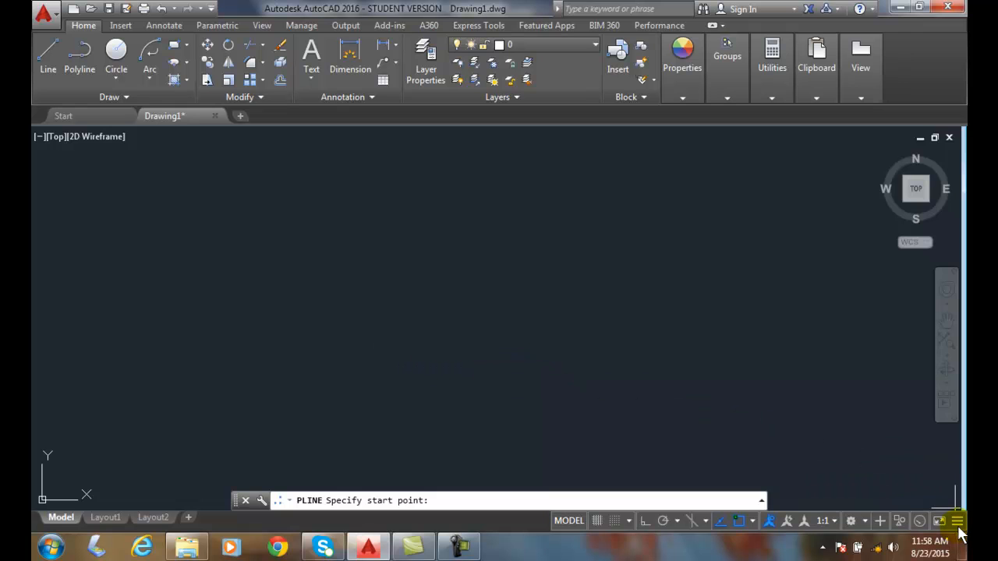
click(969, 520)
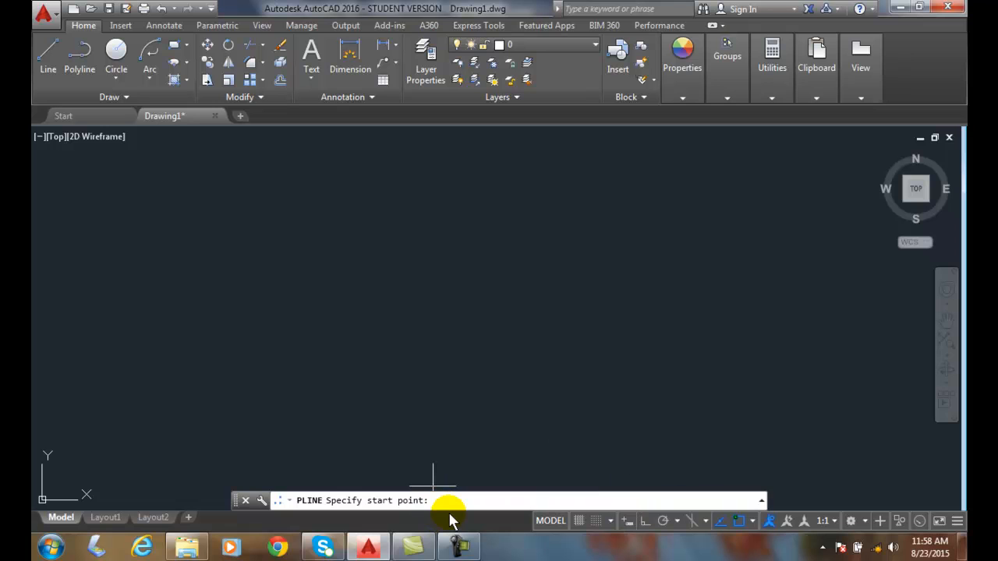
Begin the polyline at 4,4 with starting and ending width 0.25.
text(4,4)
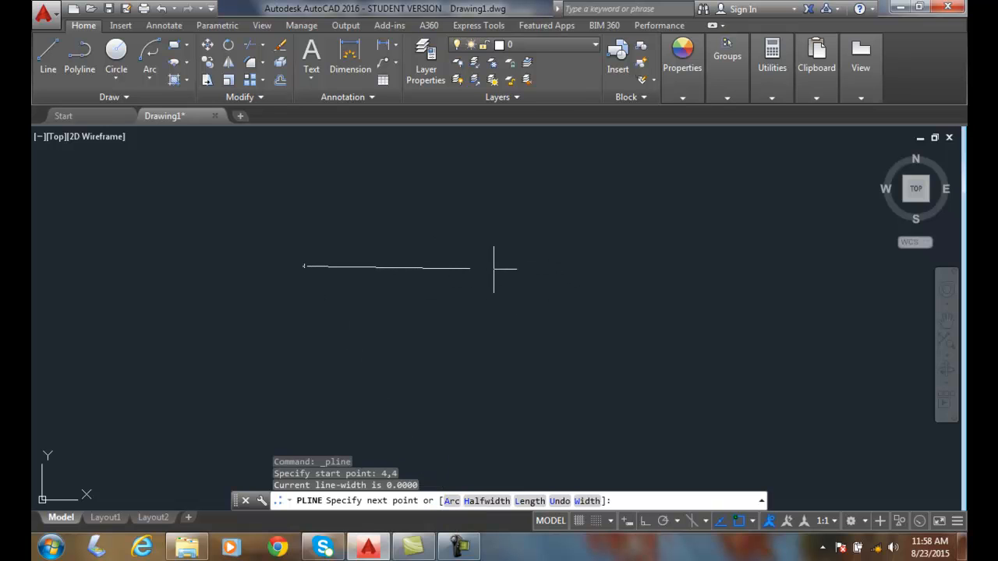
mouse_move(589, 486)
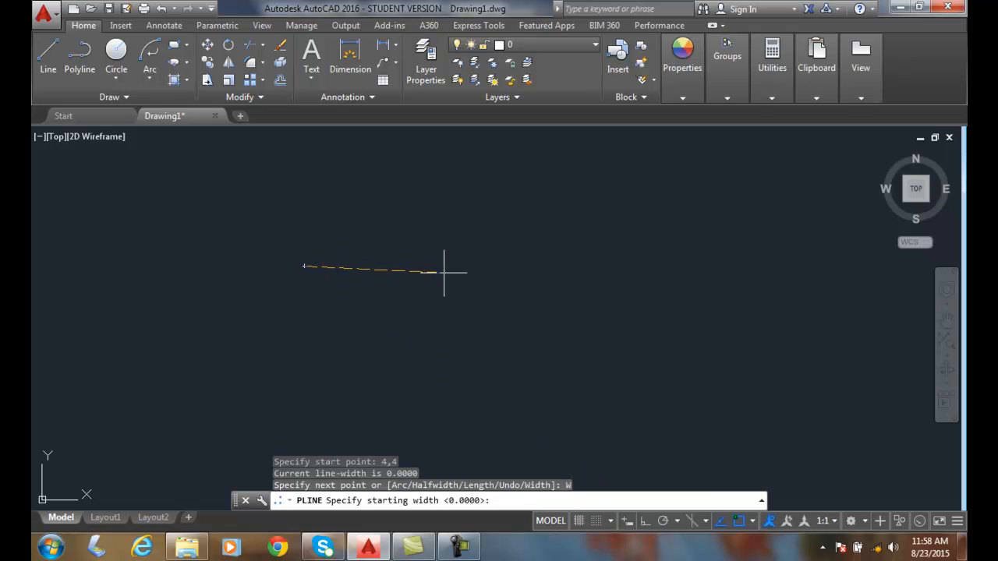
text(.)
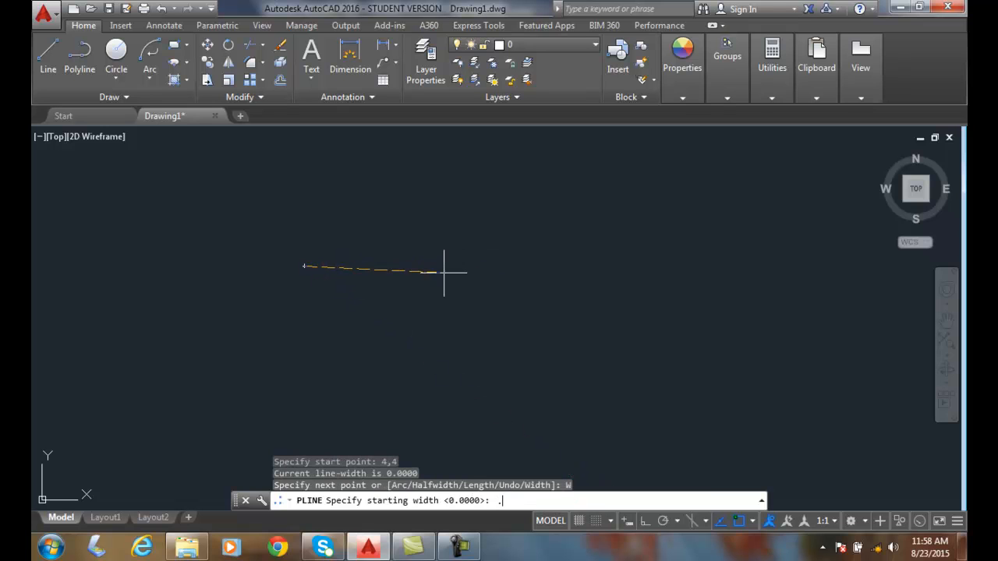
text(25)
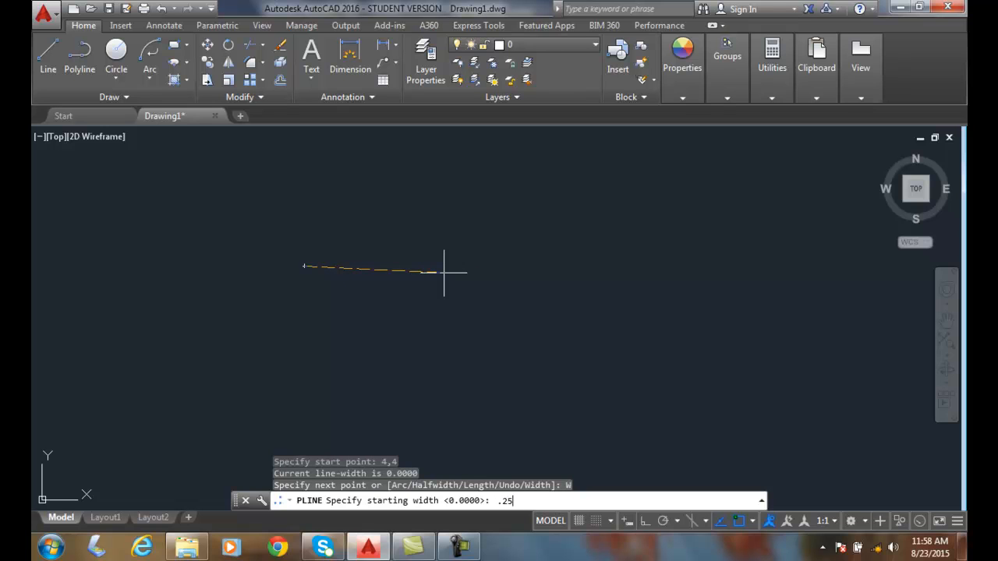
key(enter)
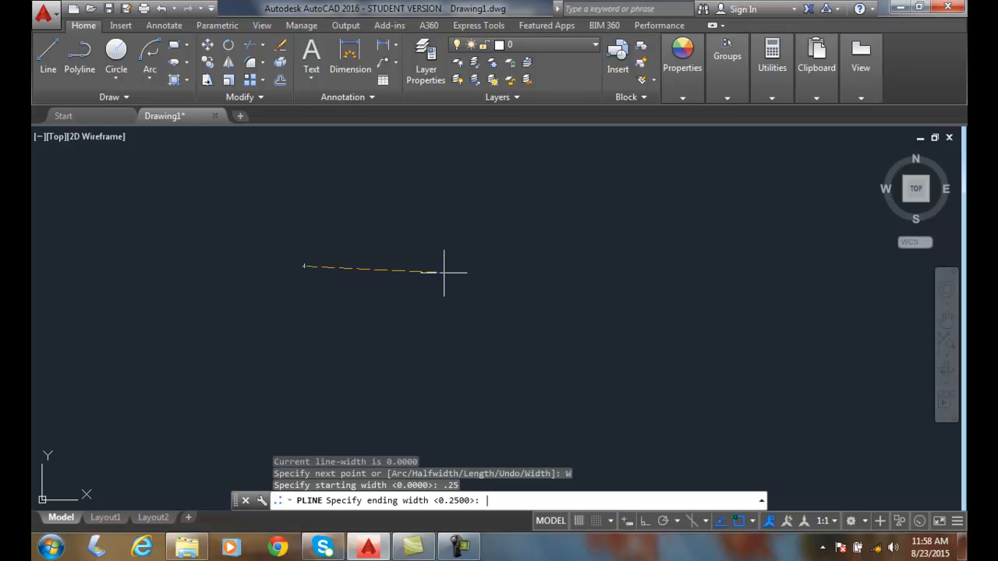
key(Enter)
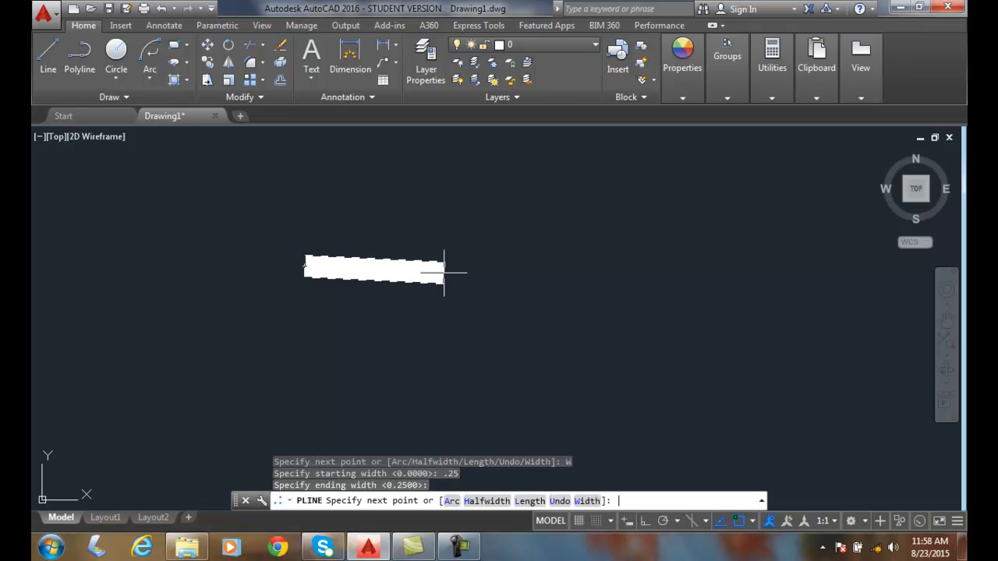
End the quarter-width segment at 8,4 and finish the polyline.
click(491, 284)
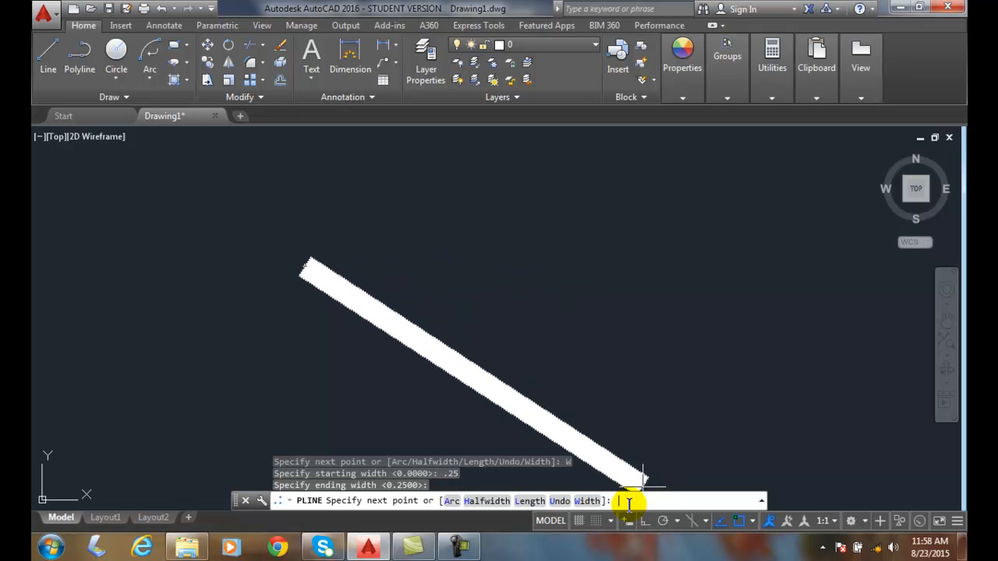
text(8,4)
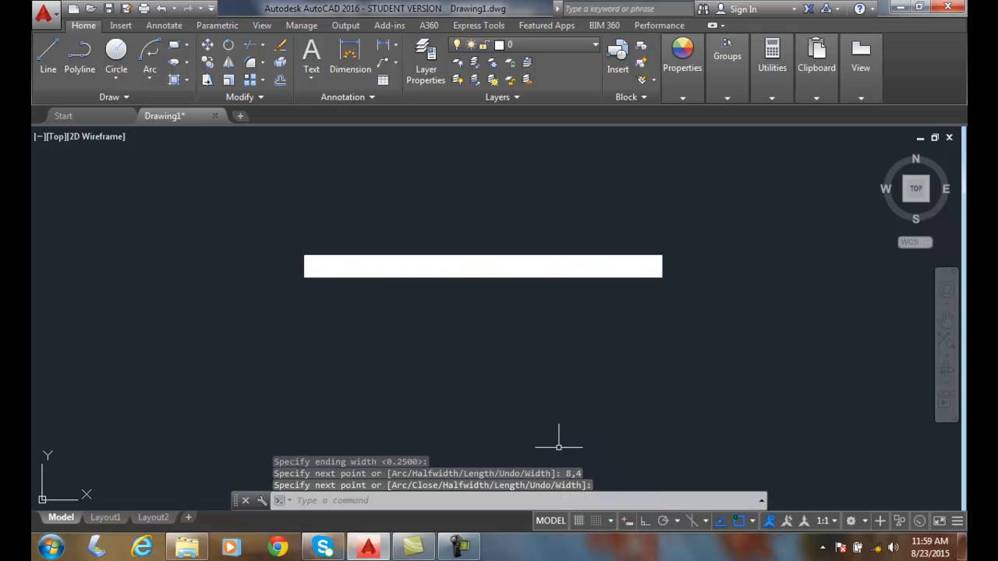
mouse_move(565, 278)
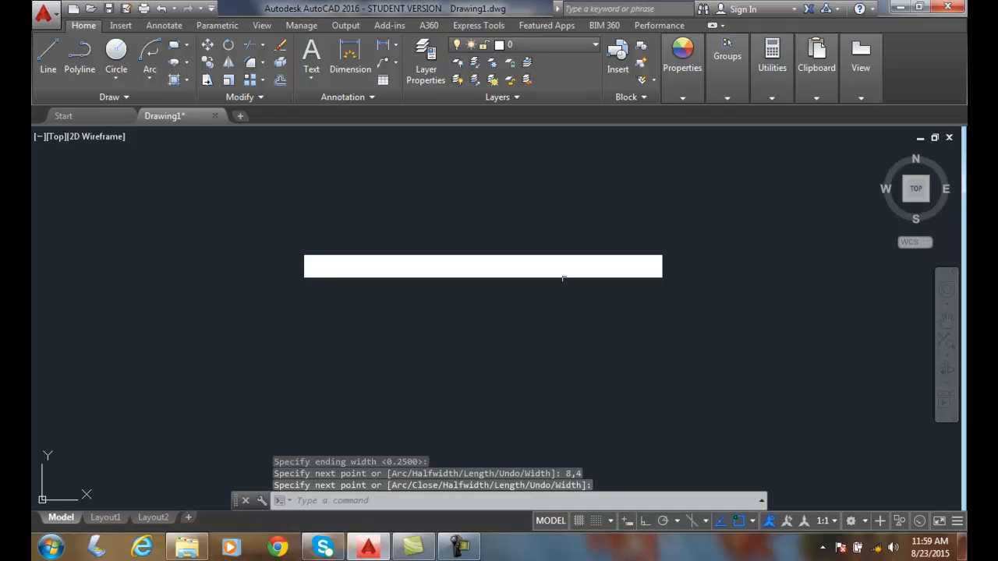
mouse_move(351, 361)
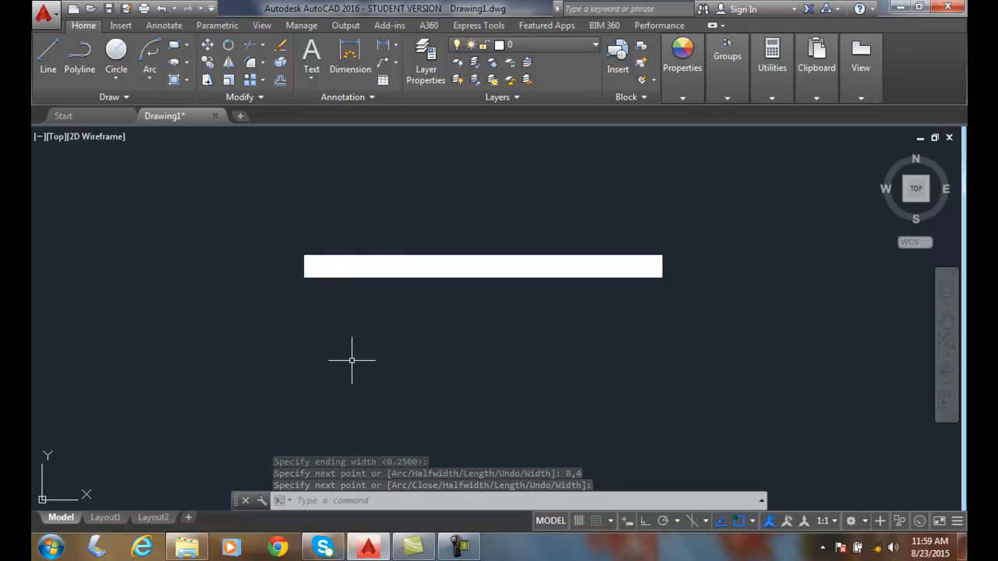
key(Escape)
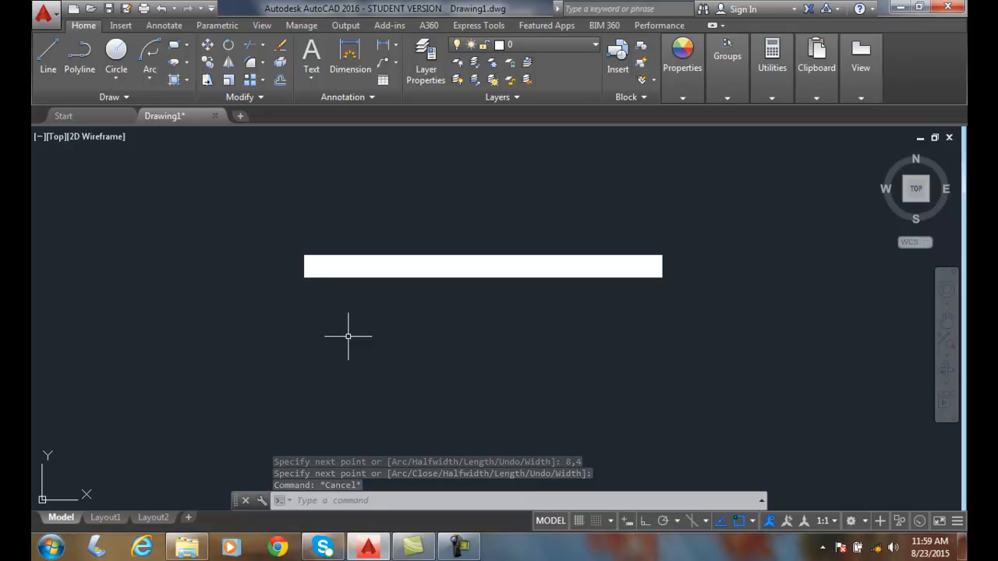
Draw a second polyline below the first with a 0.5 width via the Width option.
click(150, 69)
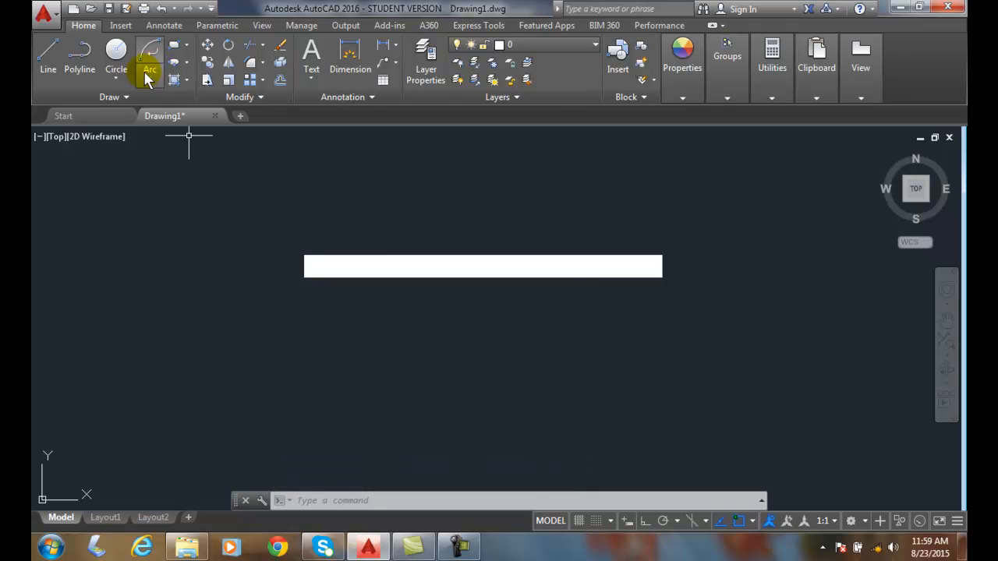
click(79, 59)
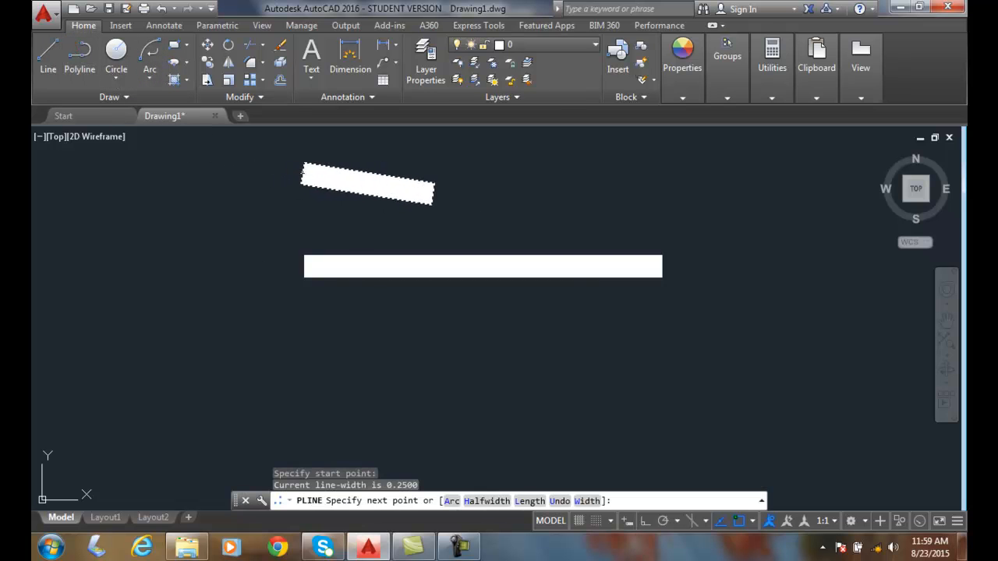
click(570, 486)
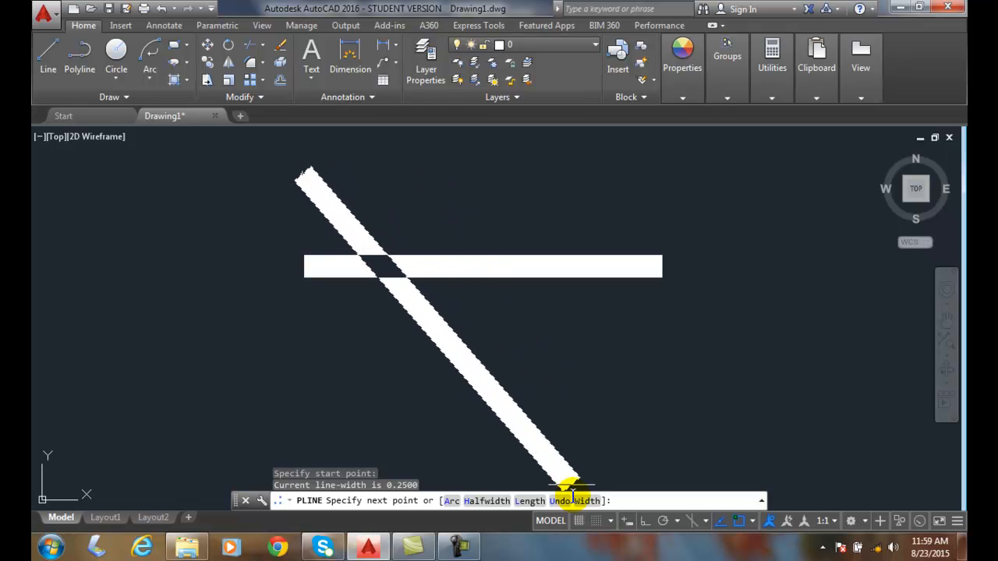
text(W)
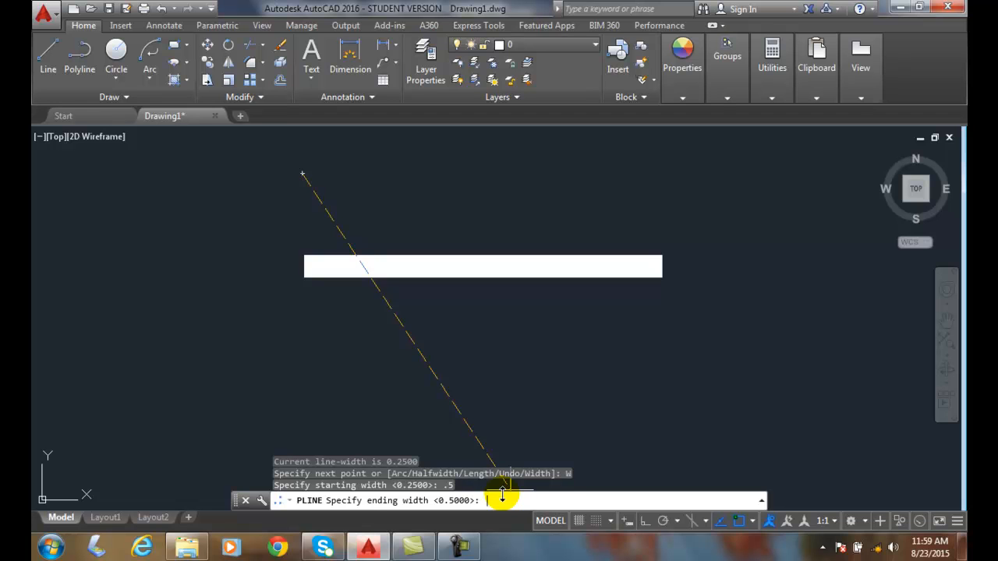
key(Enter)
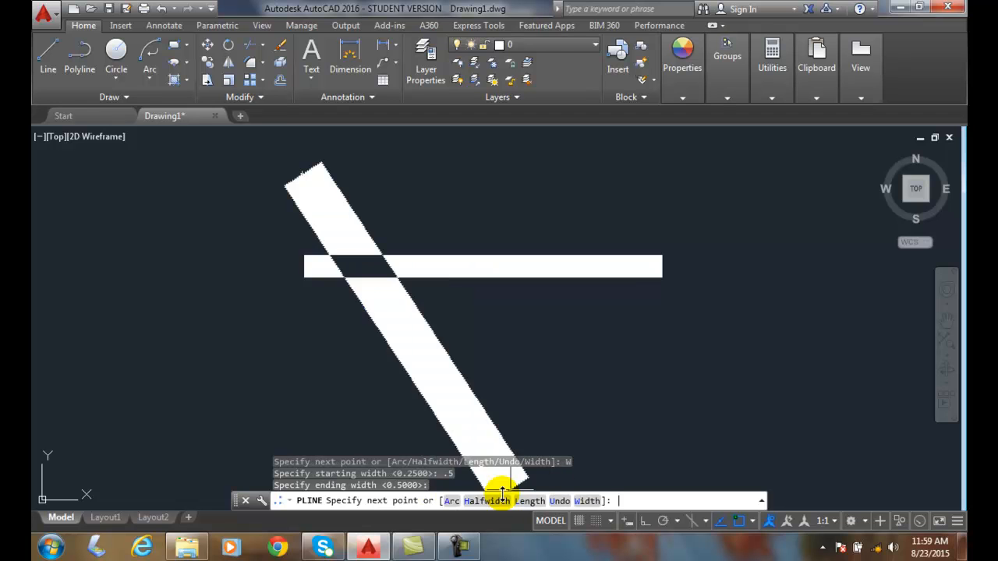
click(798, 180)
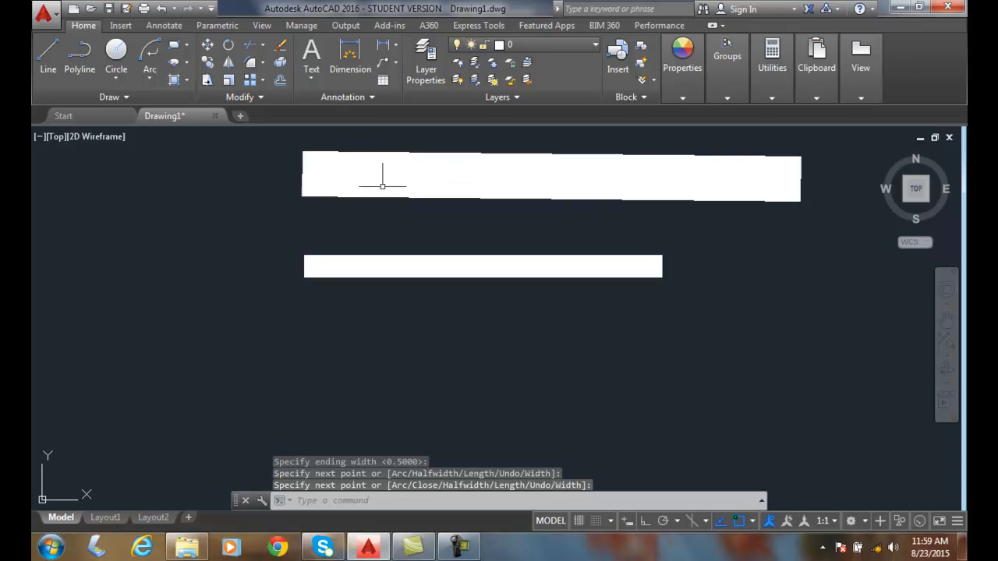
mouse_move(379, 217)
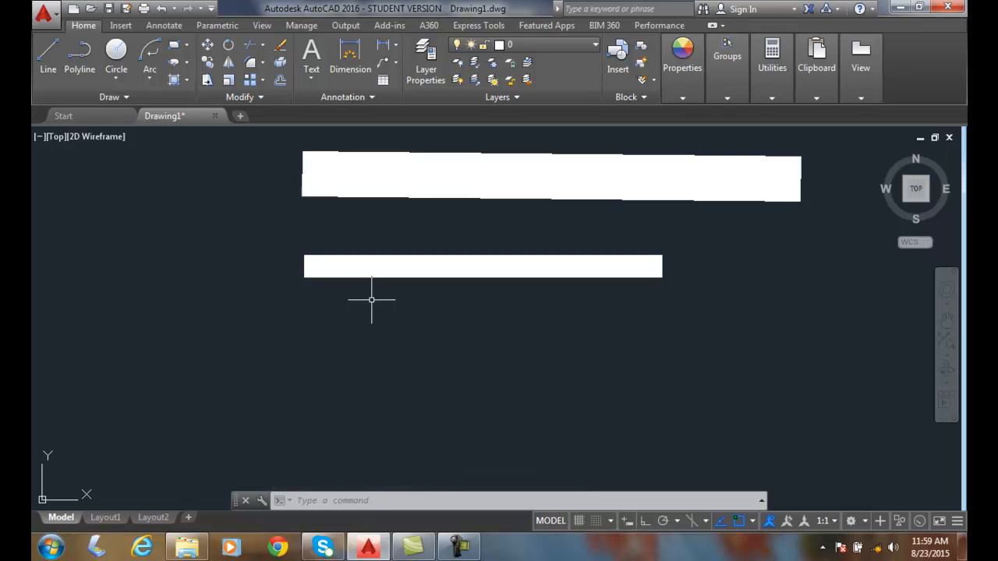
mouse_move(218, 170)
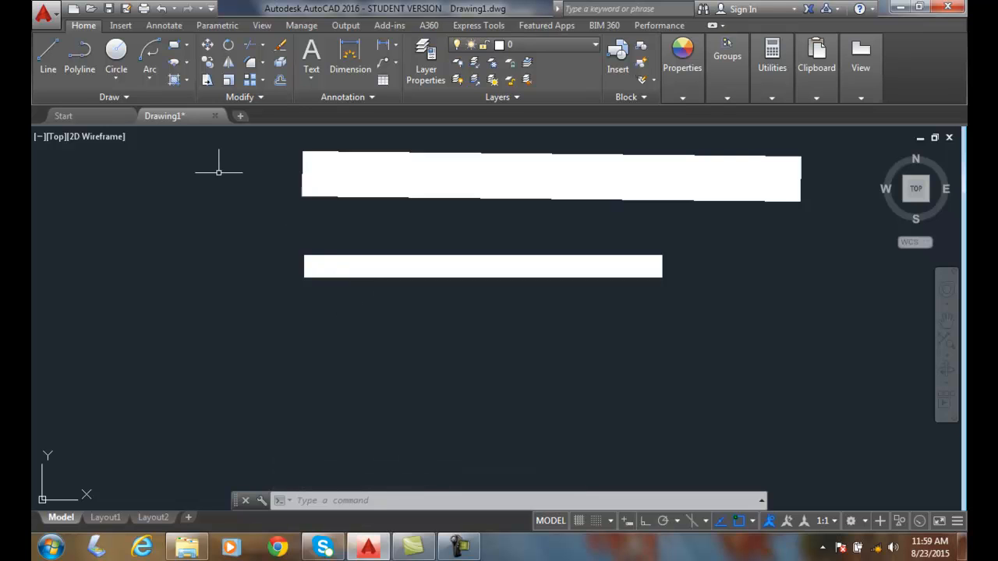
click(78, 59)
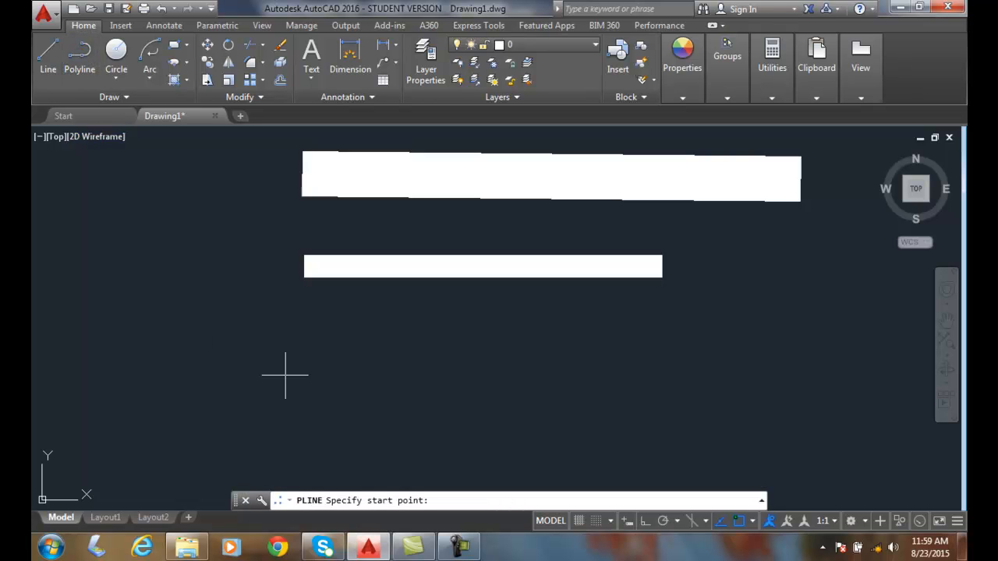
mouse_move(290, 360)
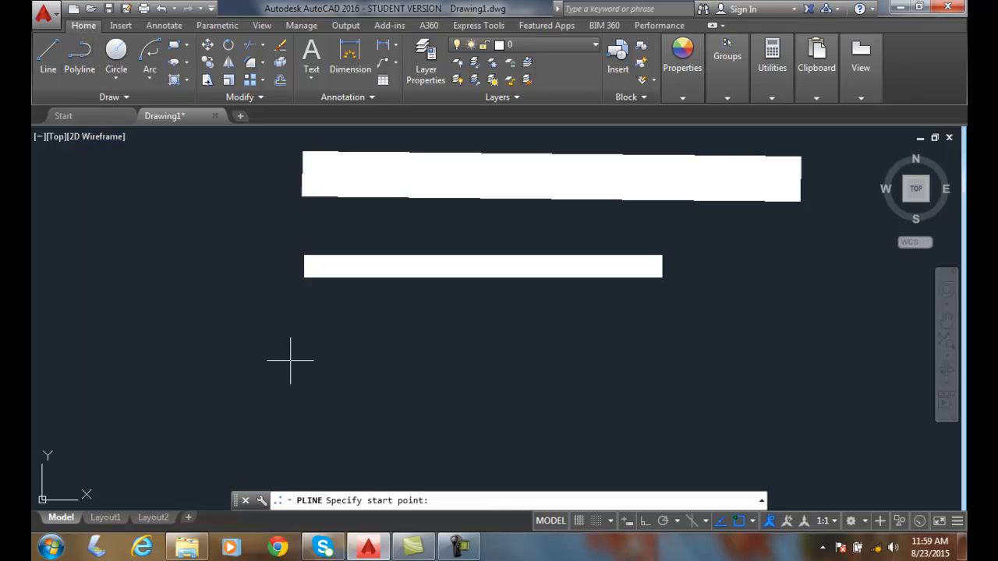
text(4,)
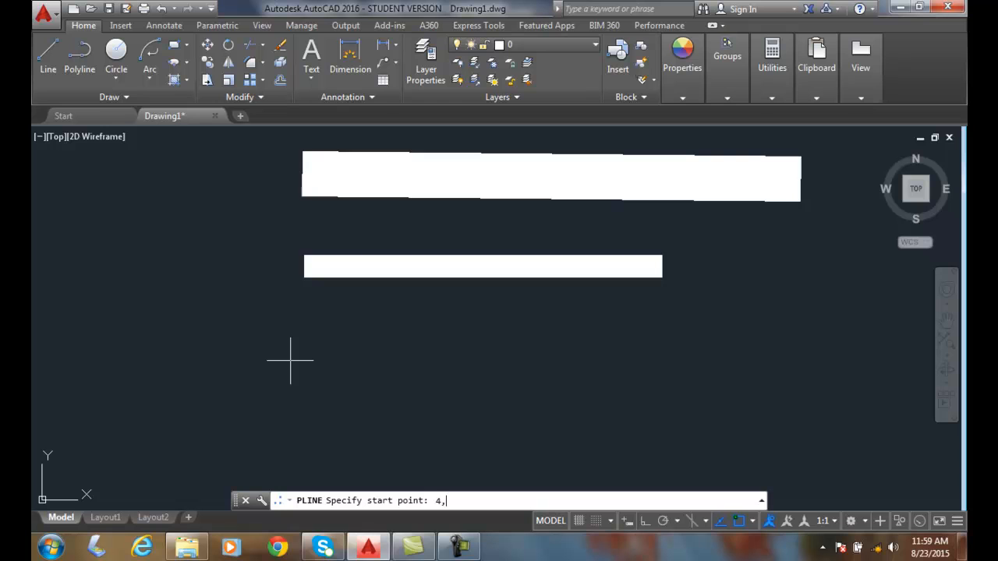
text(4)
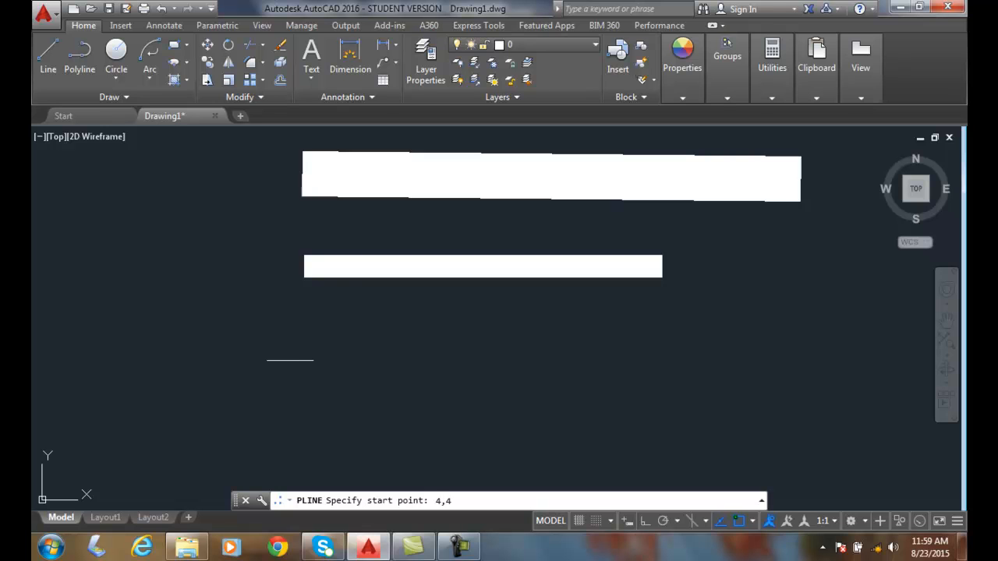
click(491, 464)
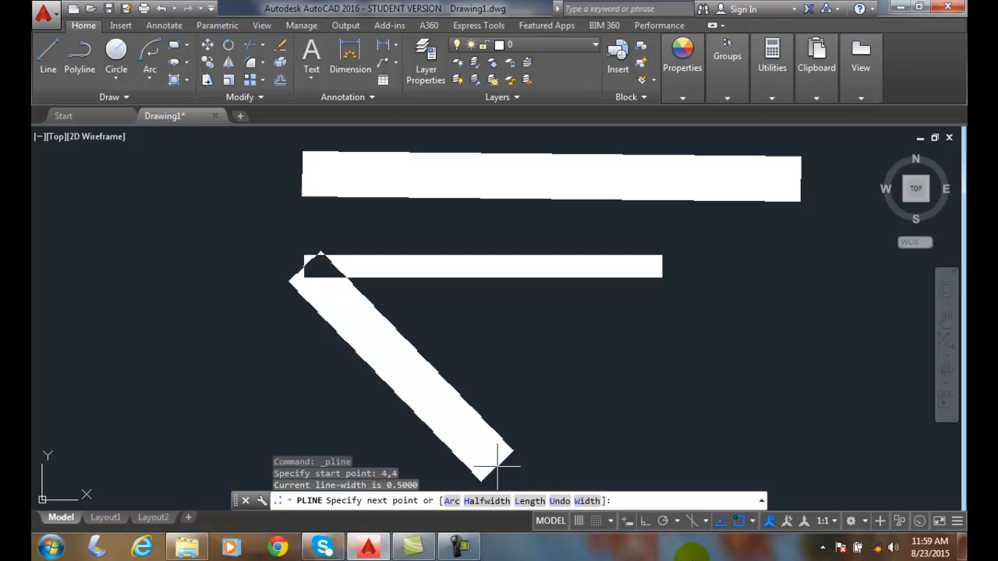
text(W)
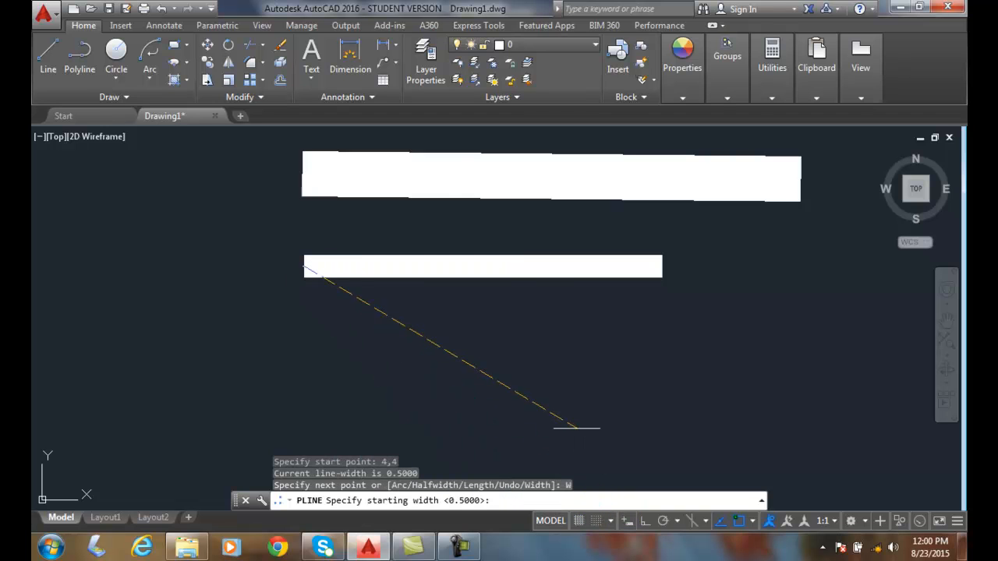
mouse_move(578, 405)
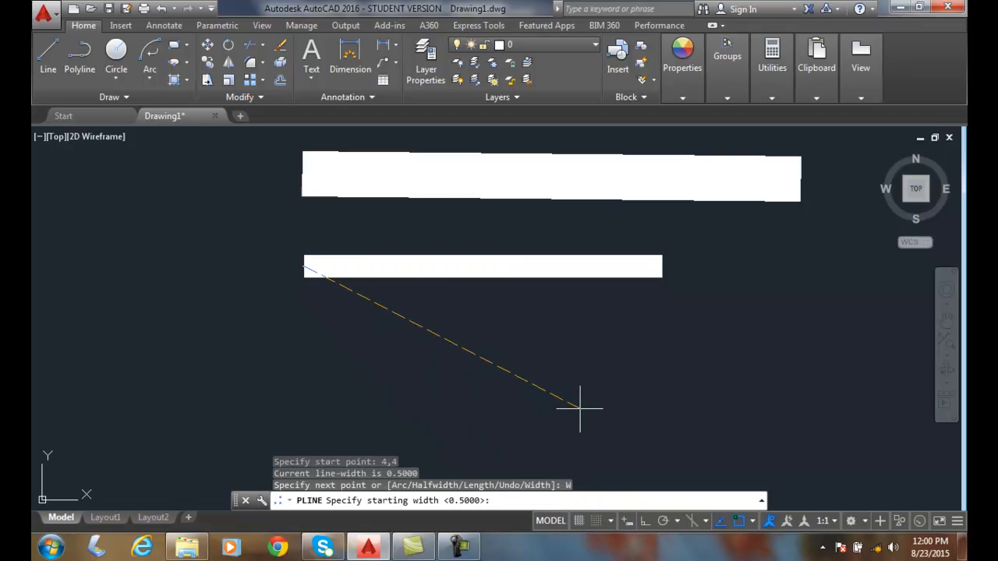
text(.25)
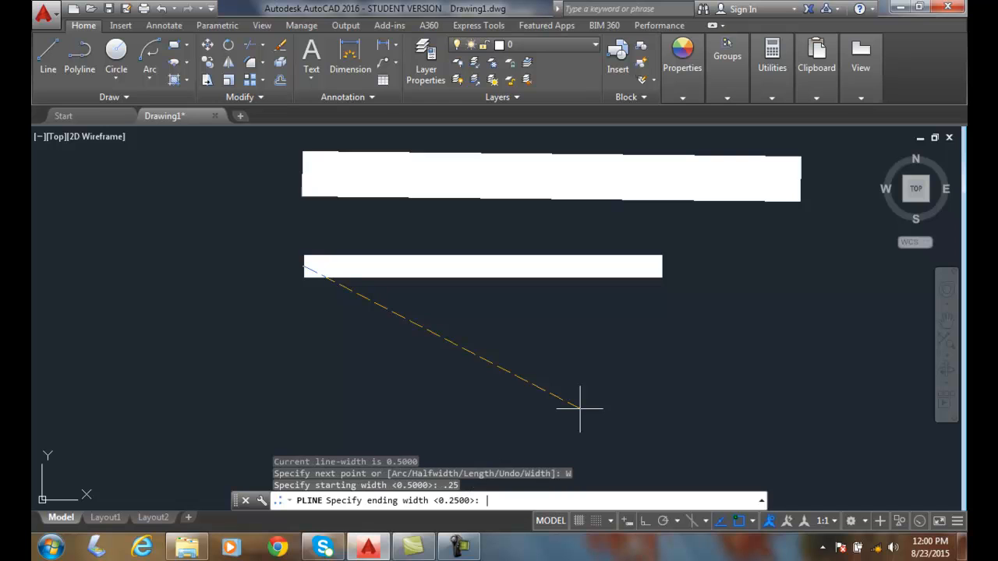
text(.)
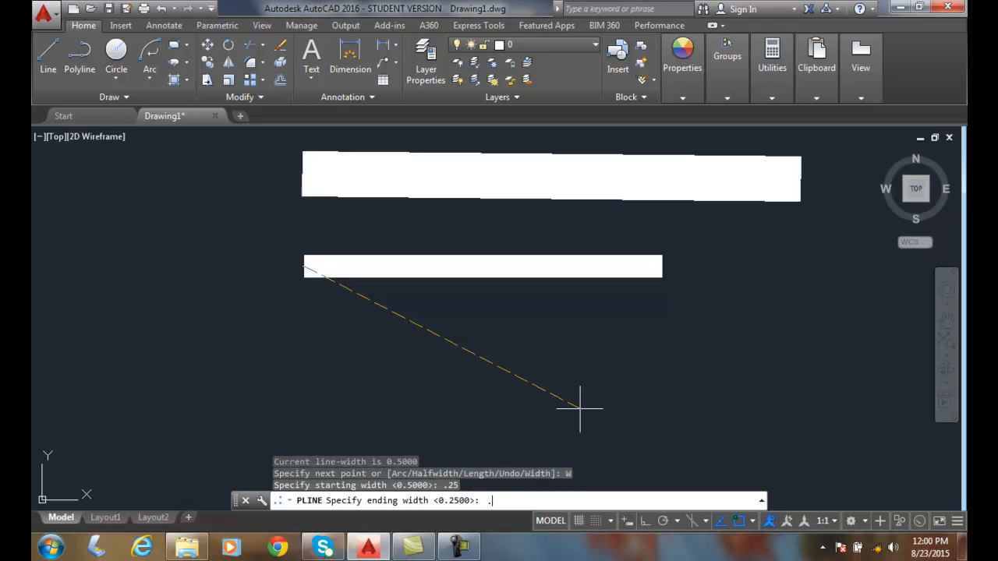
text(.5)
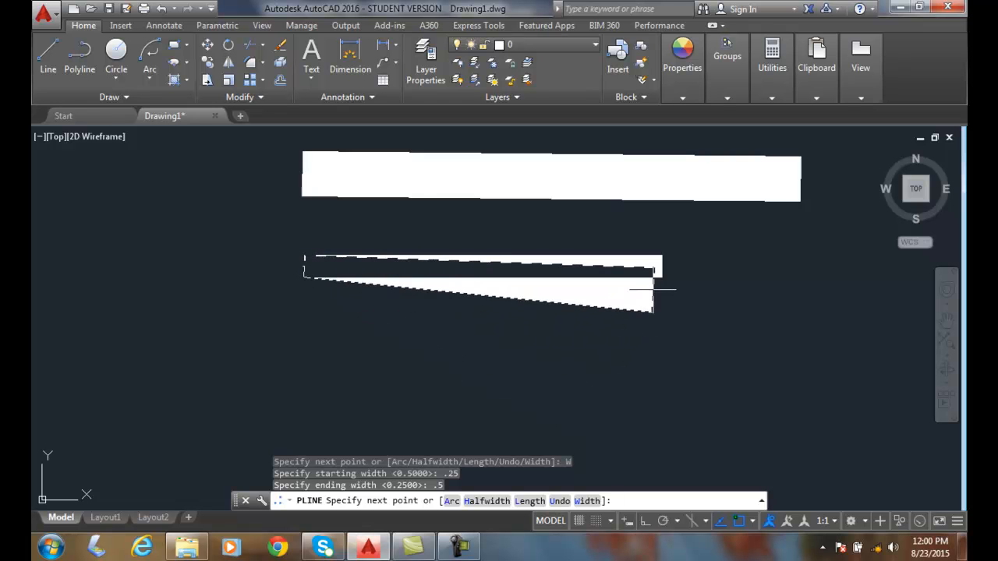
click(671, 349)
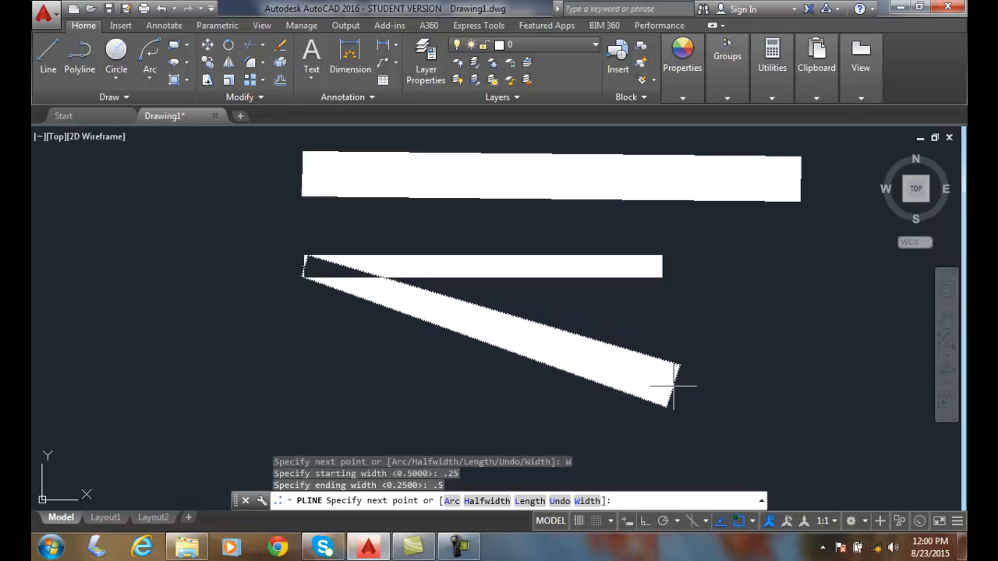
click(398, 424)
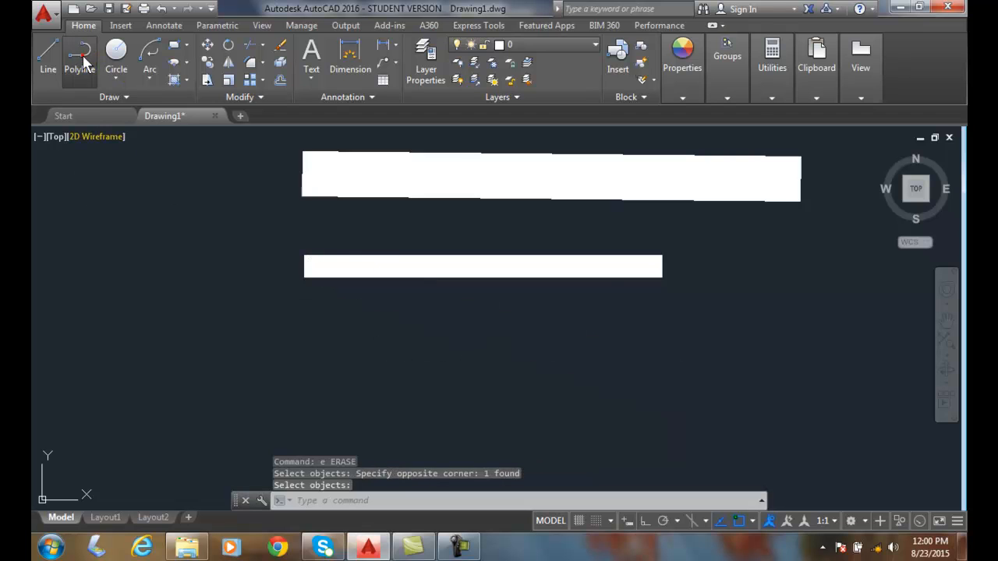
Draw a third polyline below tapering from 0.25 to 0.5 width, widening to the right.
click(81, 56)
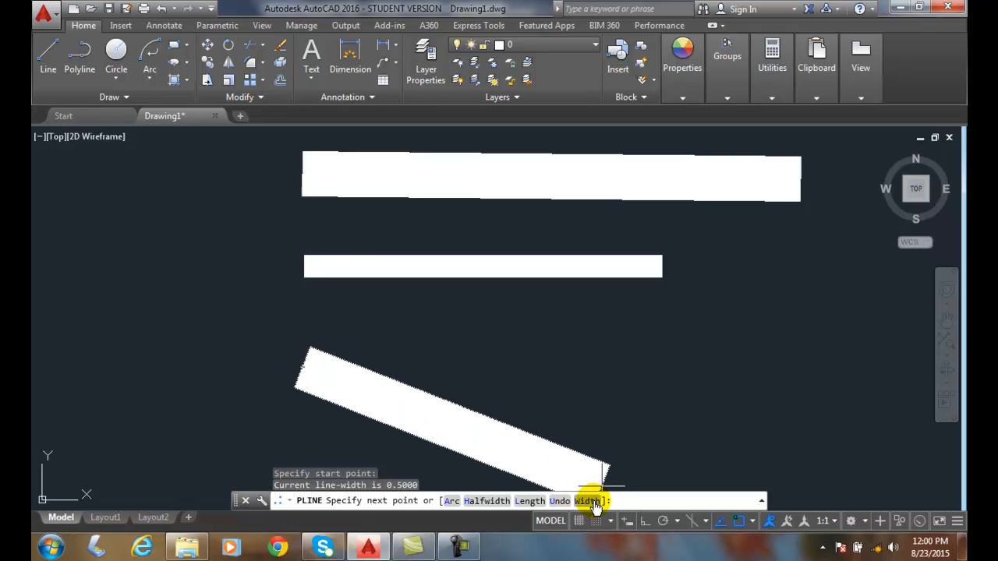
click(591, 502)
text(.25)
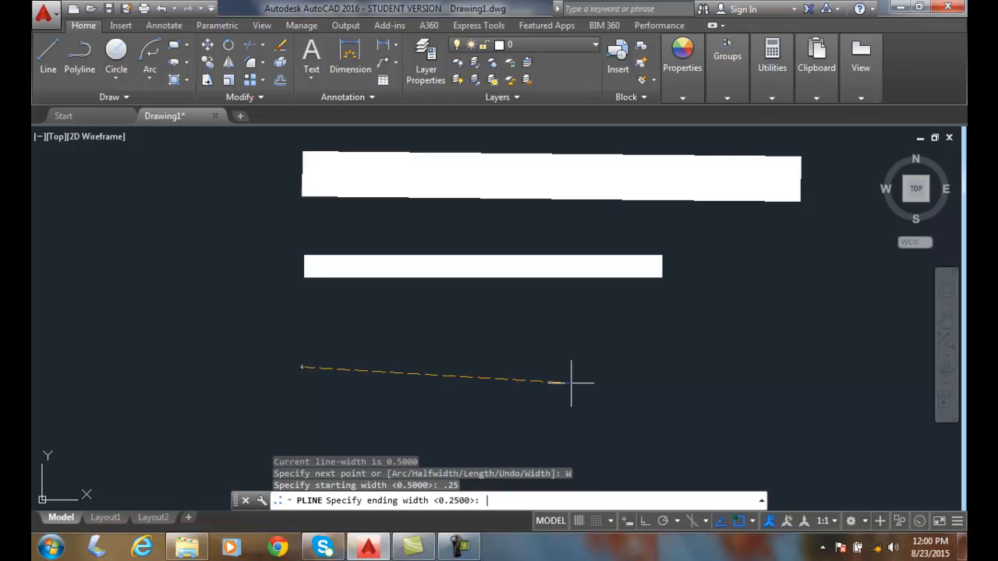
text(.5)
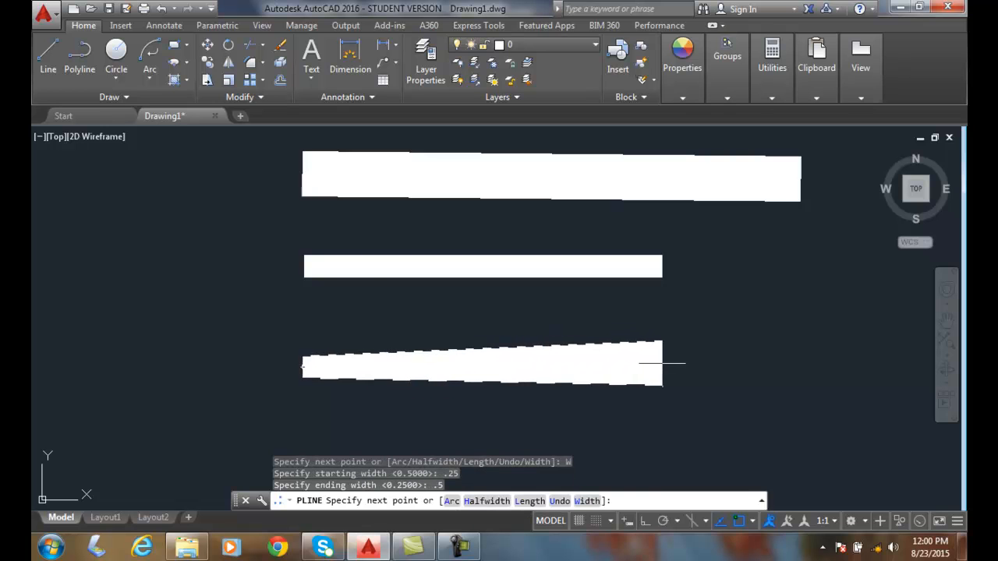
click(881, 397)
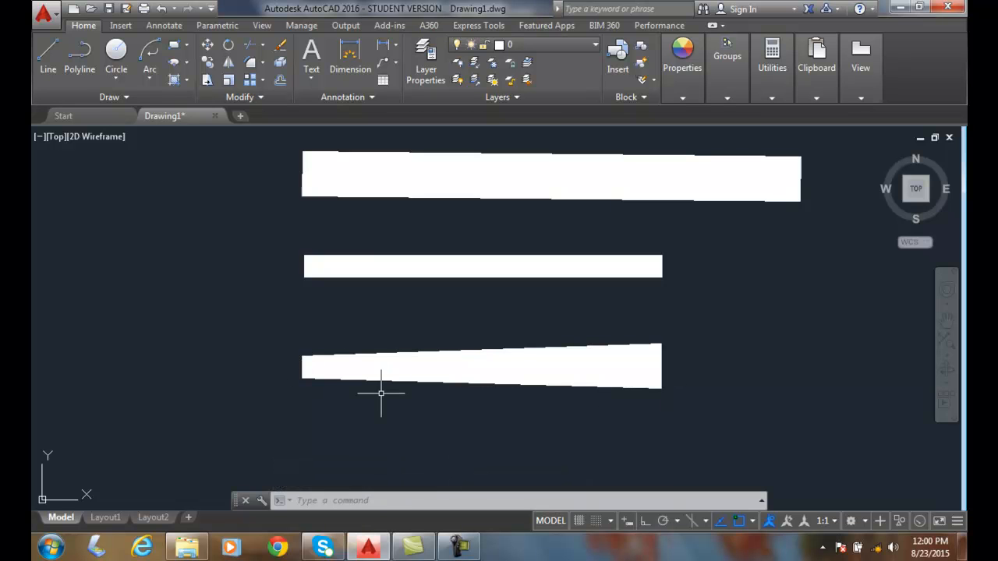
mouse_move(334, 380)
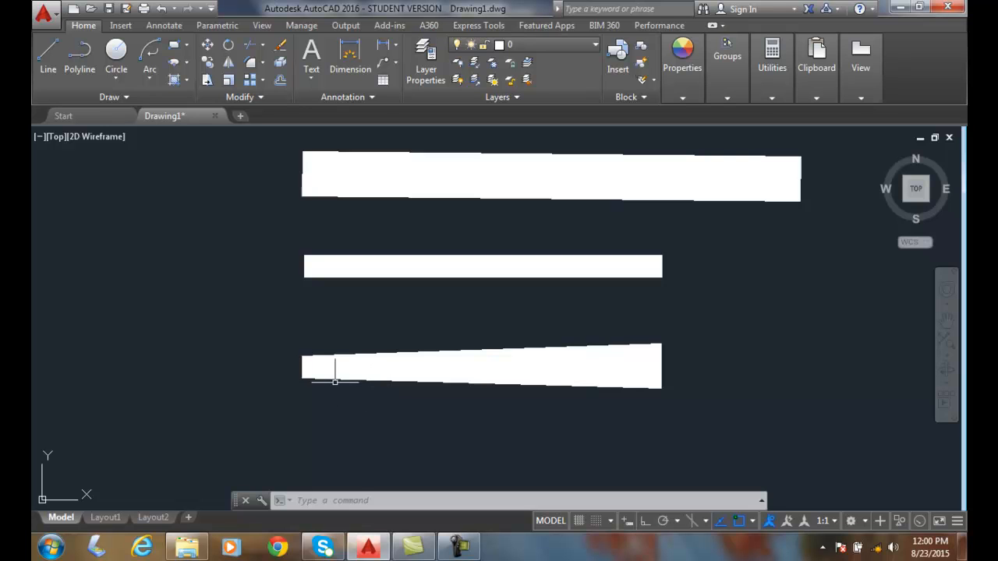
mouse_move(629, 401)
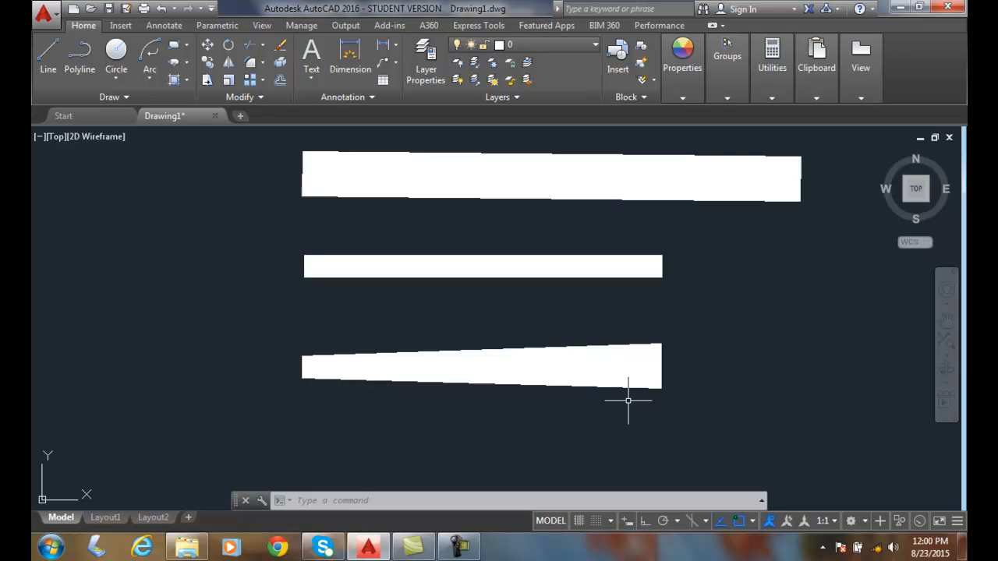
mouse_move(644, 398)
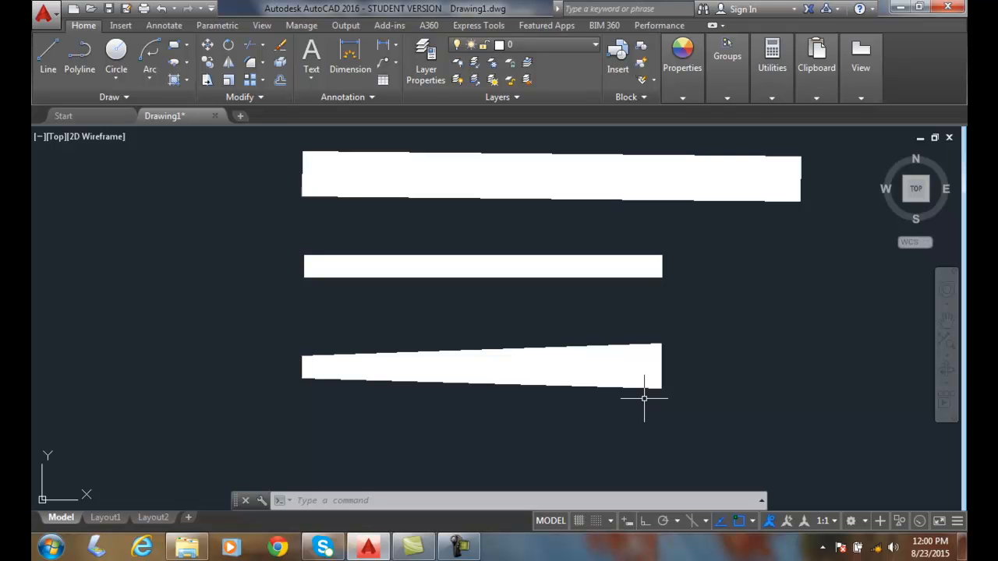
mouse_move(640, 398)
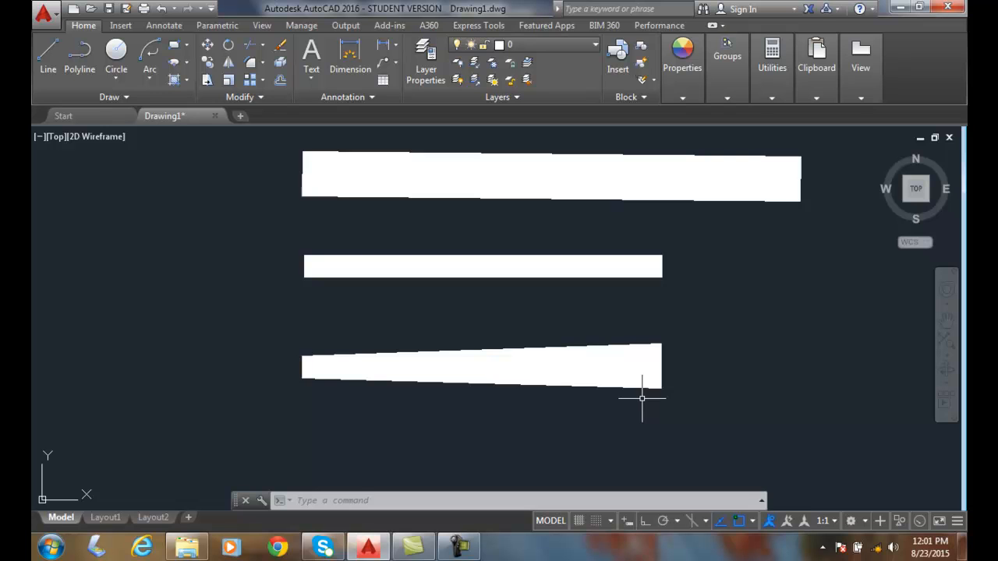